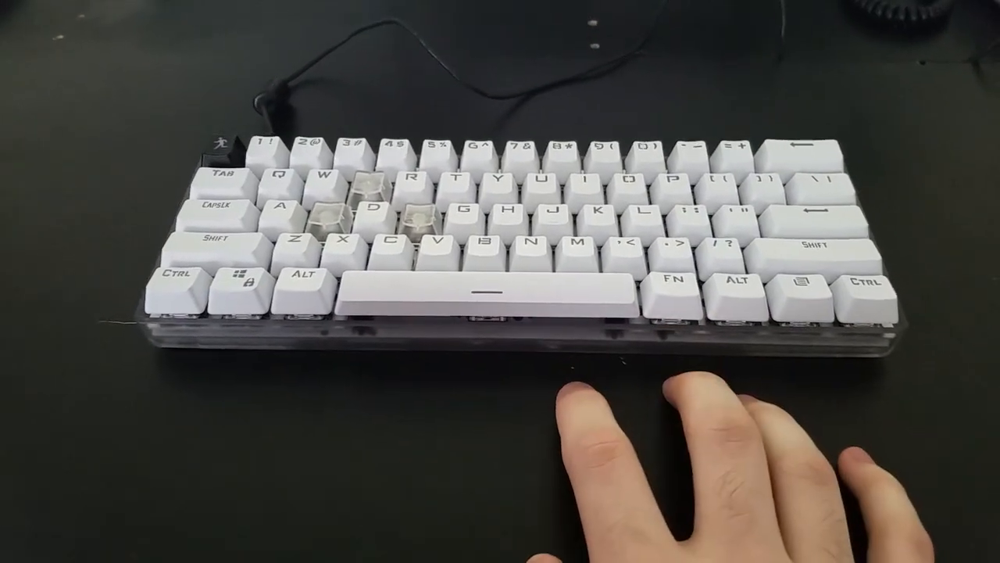
pyautogui.click(790, 281)
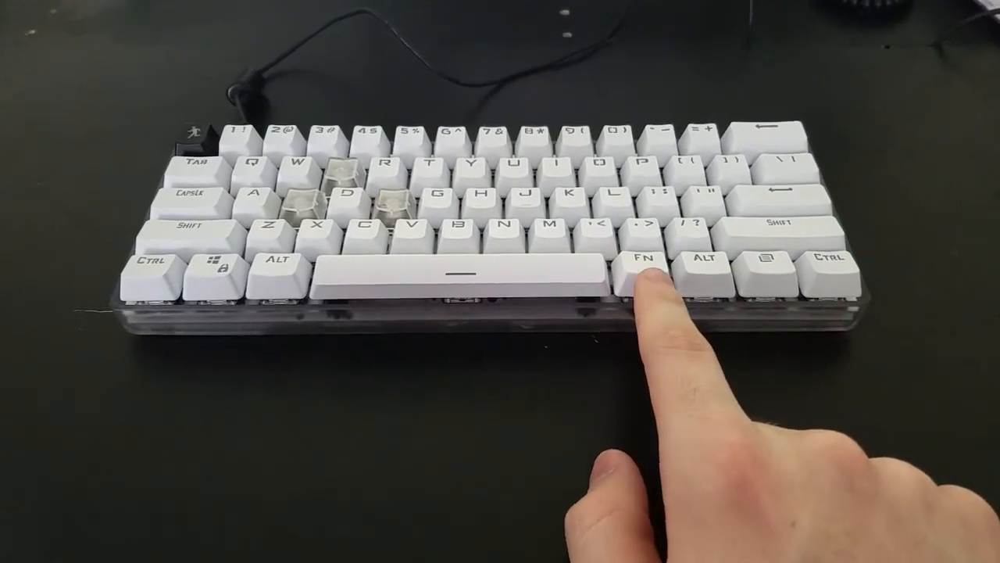
pyautogui.click(641, 260)
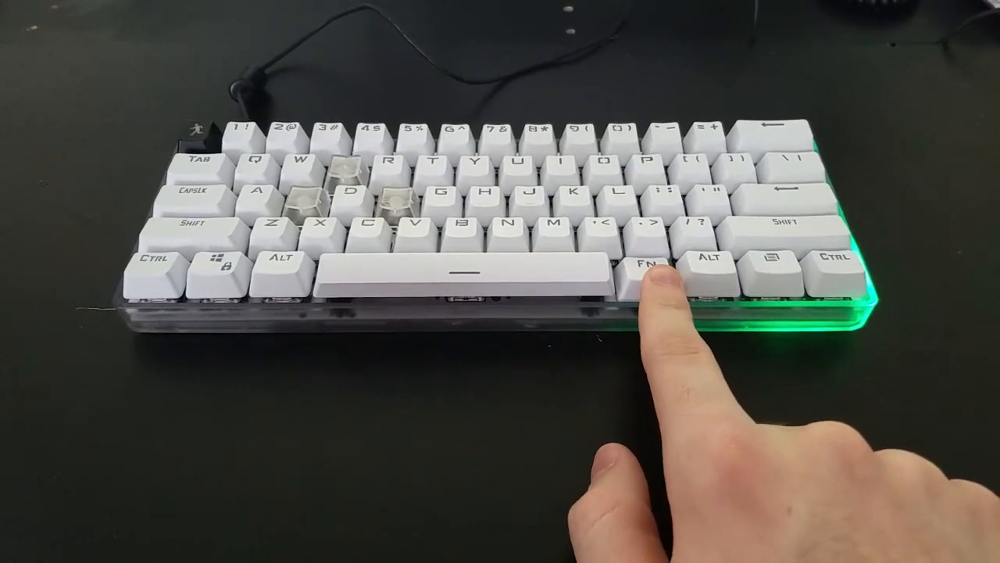